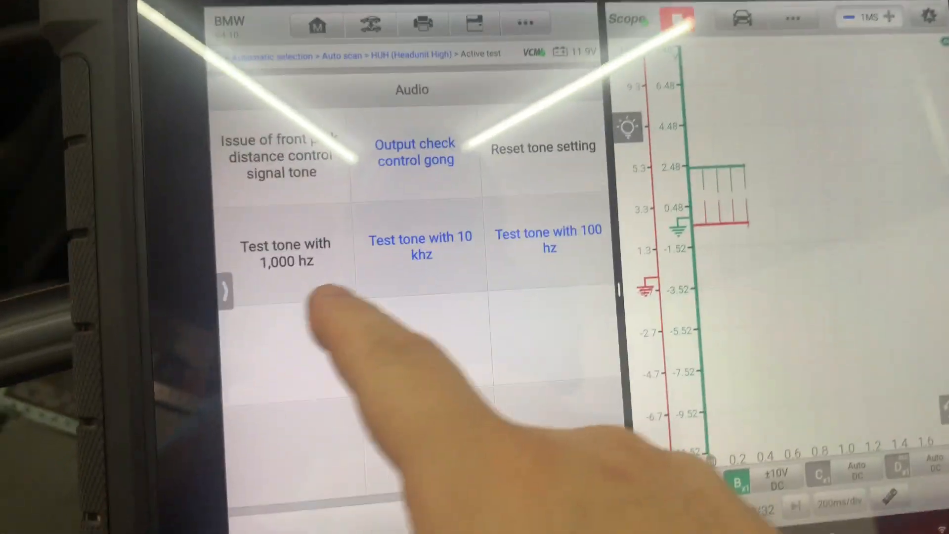
- Play the head unit's 1,000 Hz and then 100 Hz audio test tones
click(420, 245)
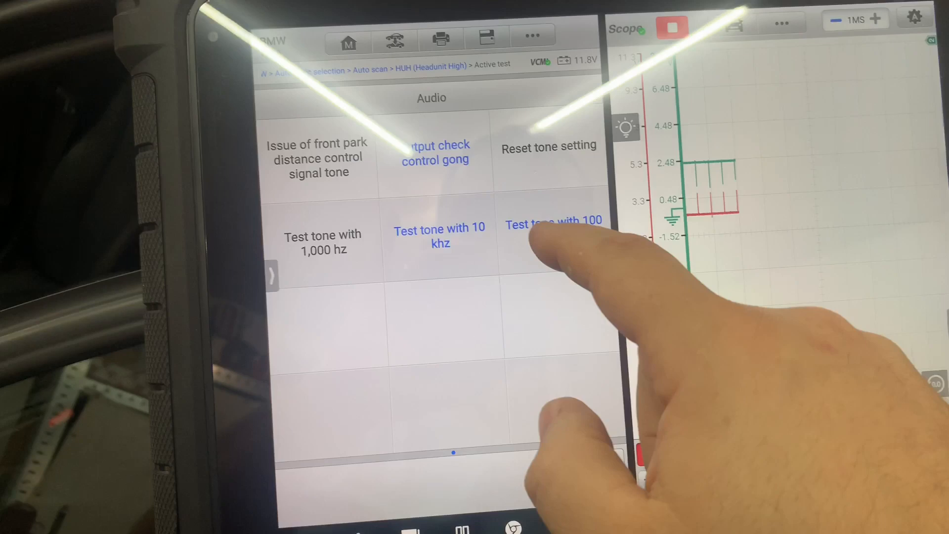
click(554, 225)
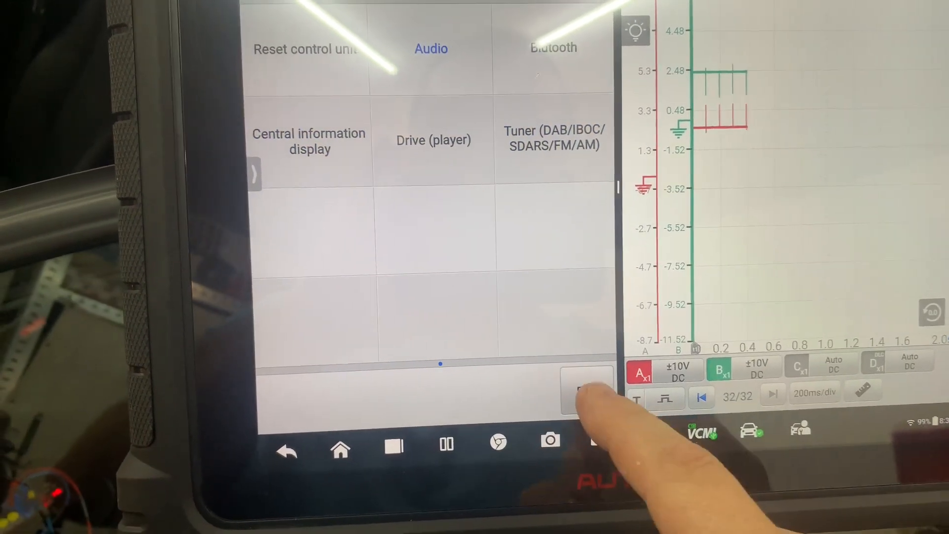
- Leave the head unit active tests to return to the module topology
click(587, 391)
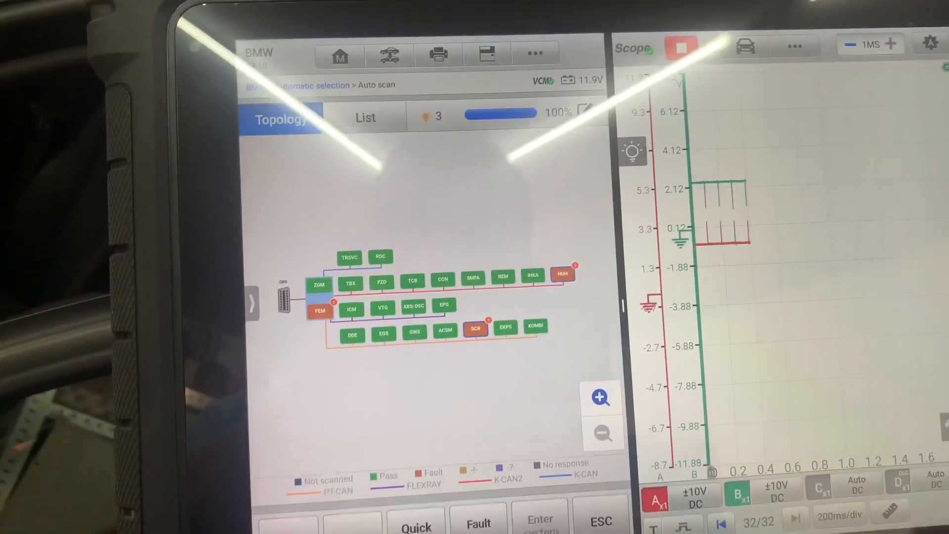
- Open the FEM module's active tests, then back out of the test list
click(318, 284)
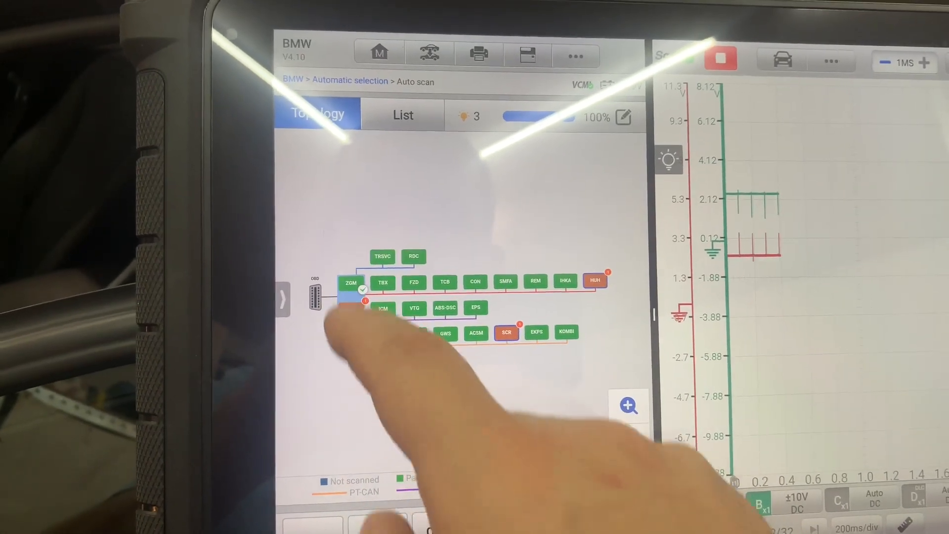
click(348, 283)
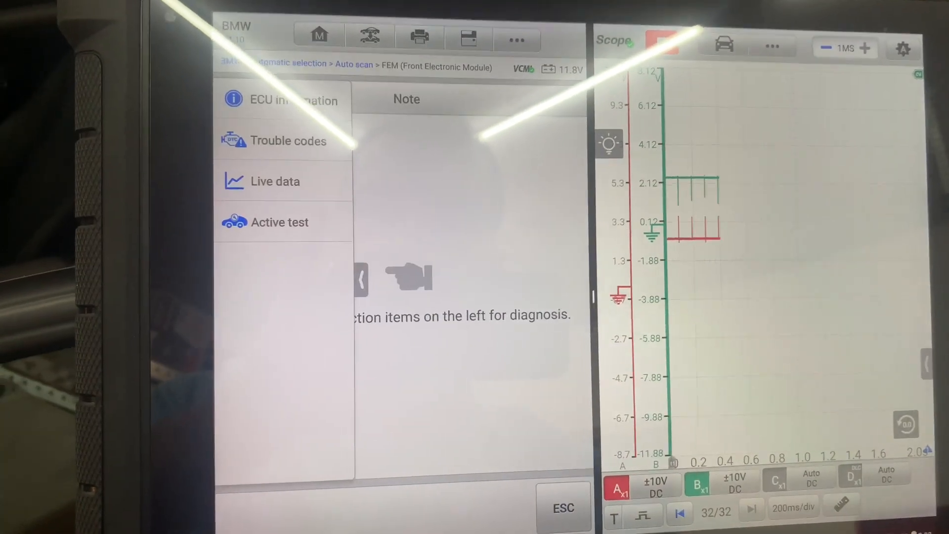
click(289, 141)
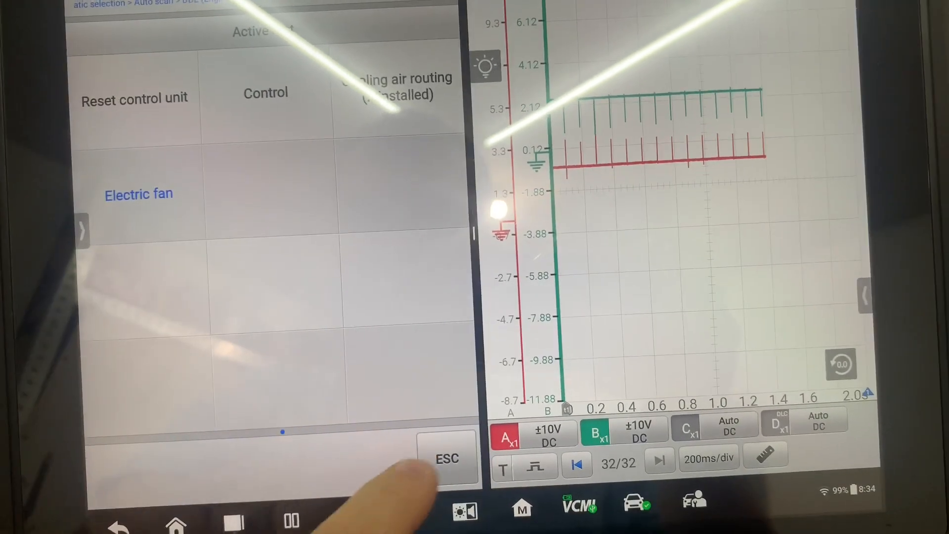
click(446, 459)
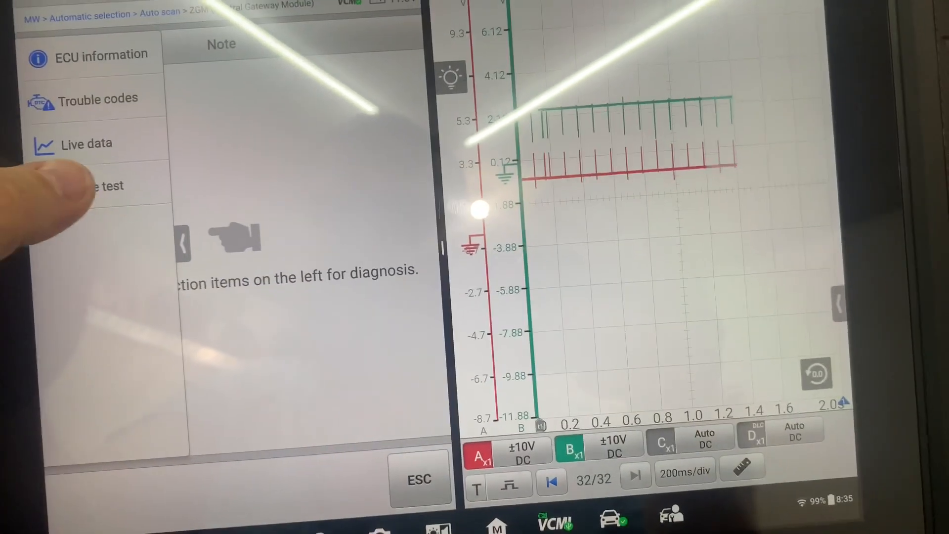
- Select the ABS-DSC module to show its trouble codes, live data and active test
click(104, 186)
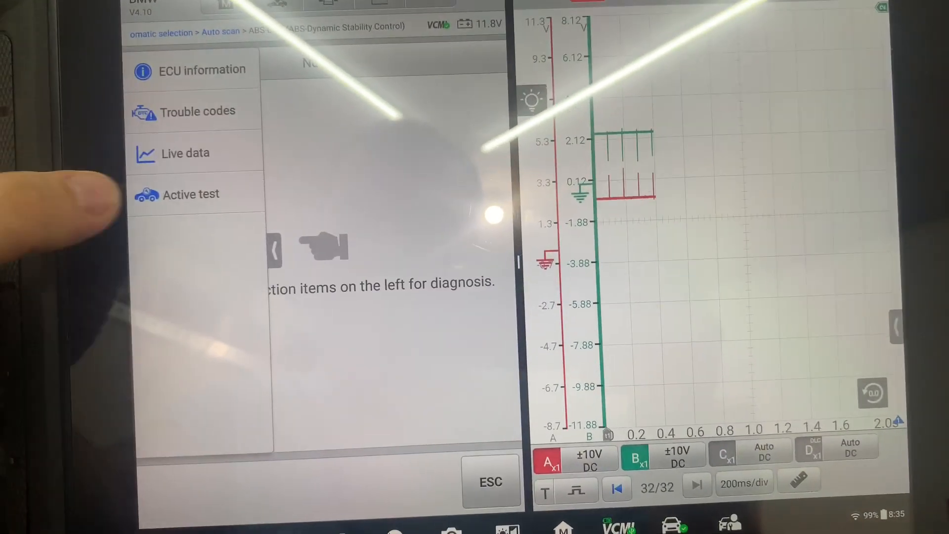
- Run the ABS-DSC Pump motor active test, switching the pump on
click(190, 194)
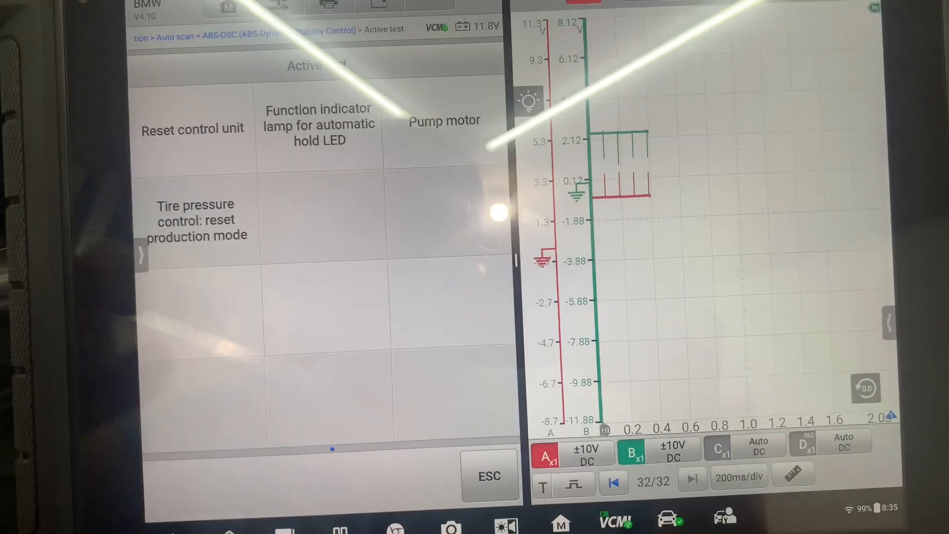
click(444, 120)
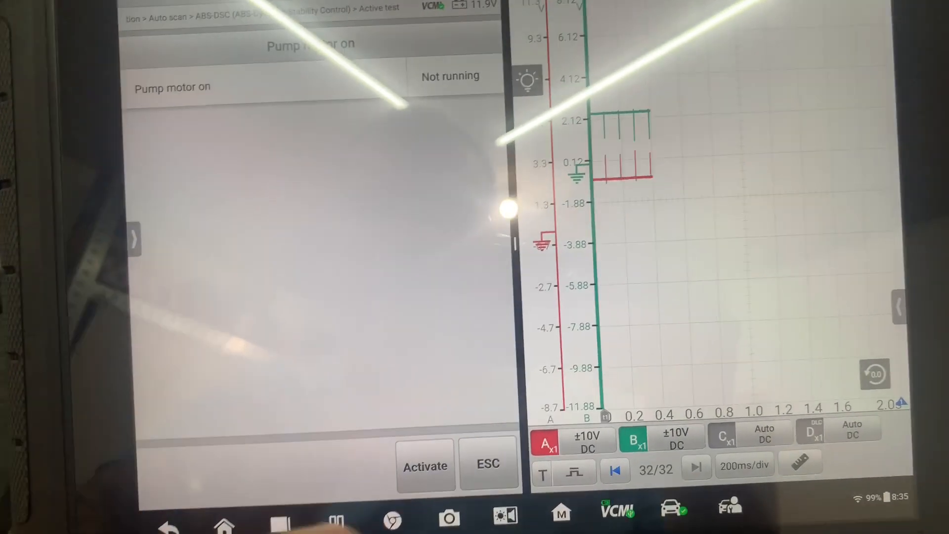
click(425, 465)
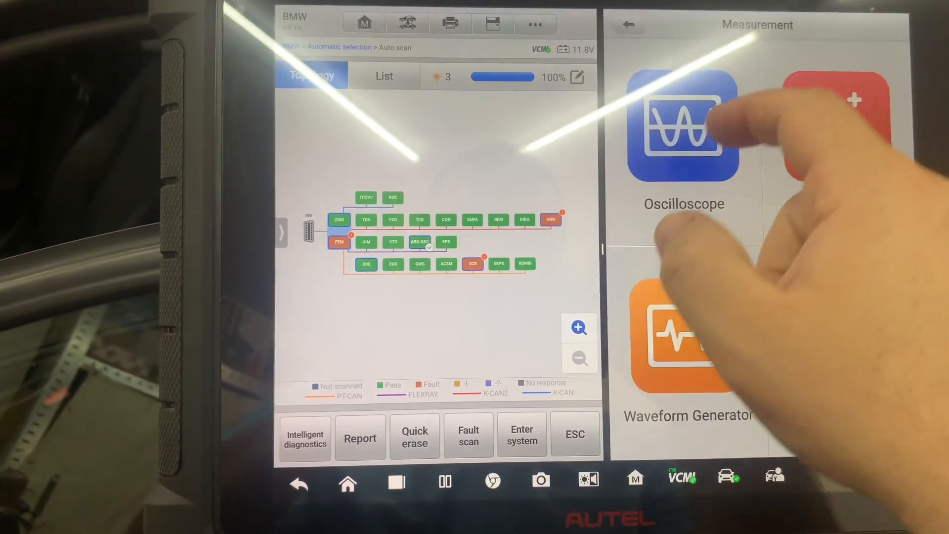
- Choose Oscilloscope from the right pane's Measurement menu
click(682, 130)
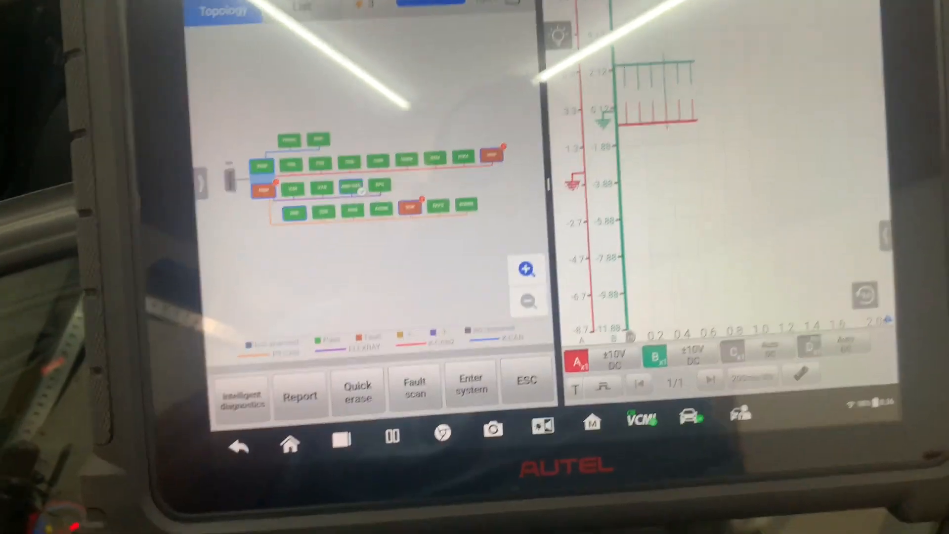